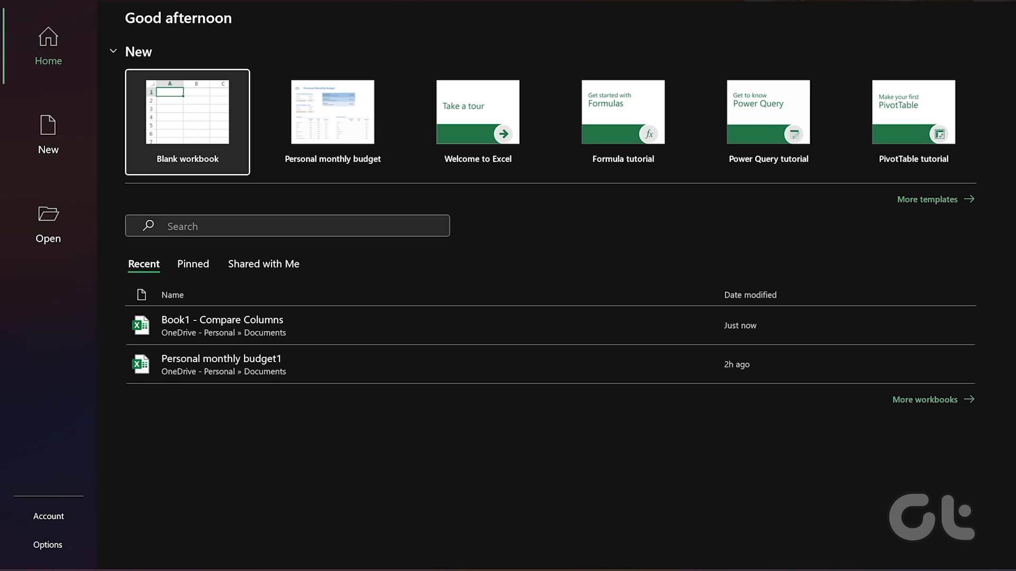
pyautogui.moveTo(271, 332)
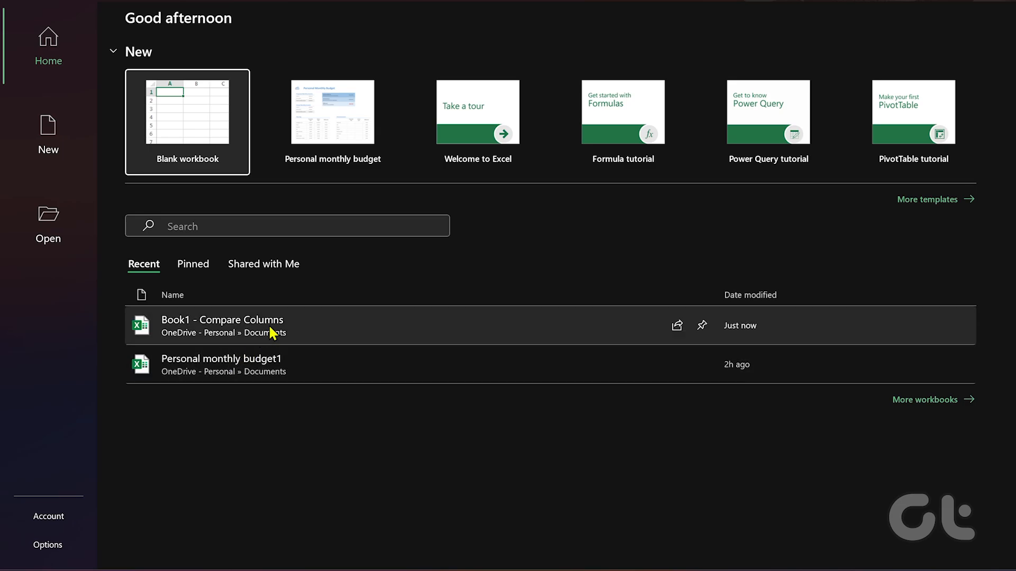
# Step: Open the recent workbook 'Book1 - Compare Columns' from Excel's Home screen
pyautogui.click(223, 325)
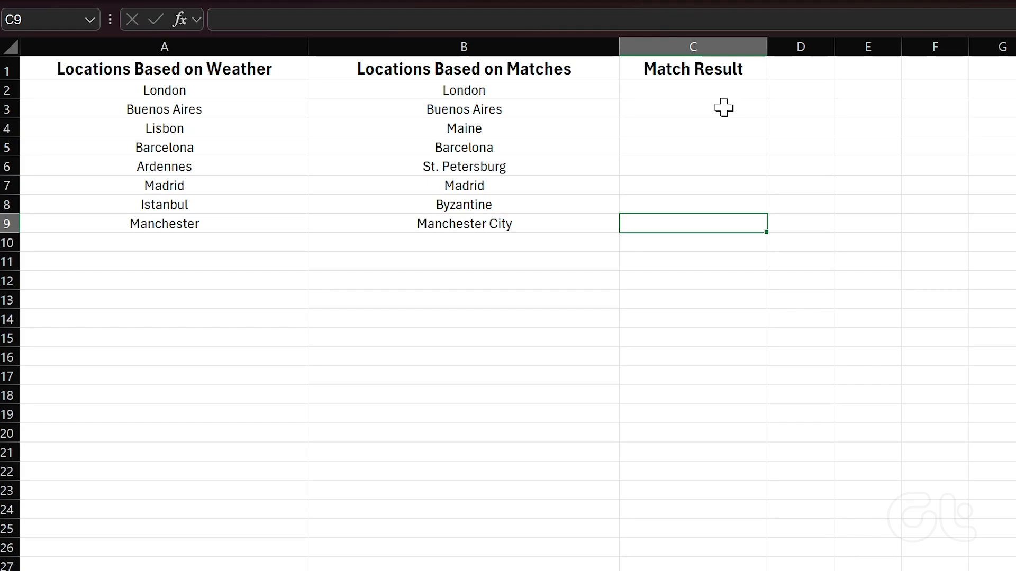
pyautogui.moveTo(715, 87)
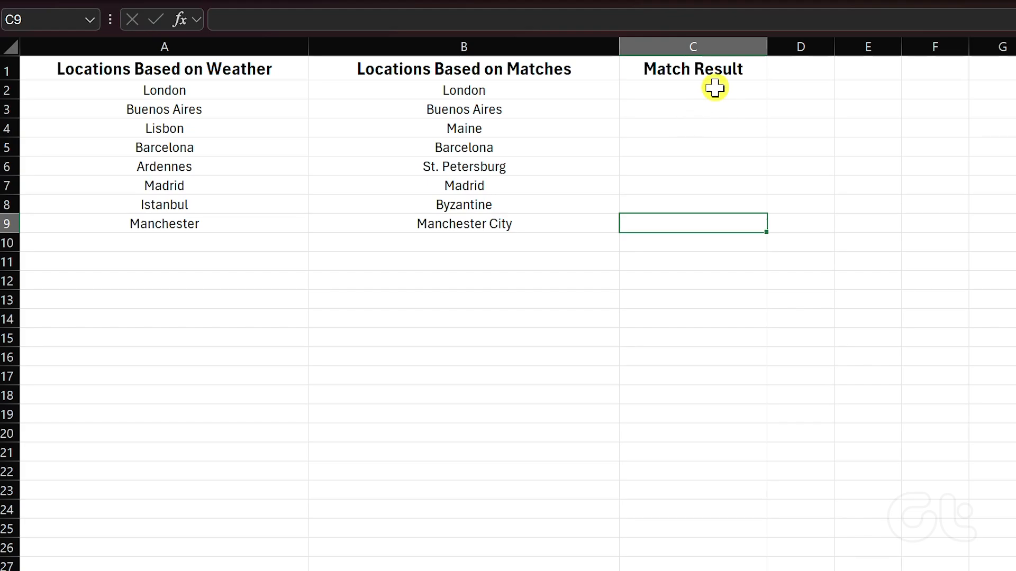
pyautogui.click(692, 90)
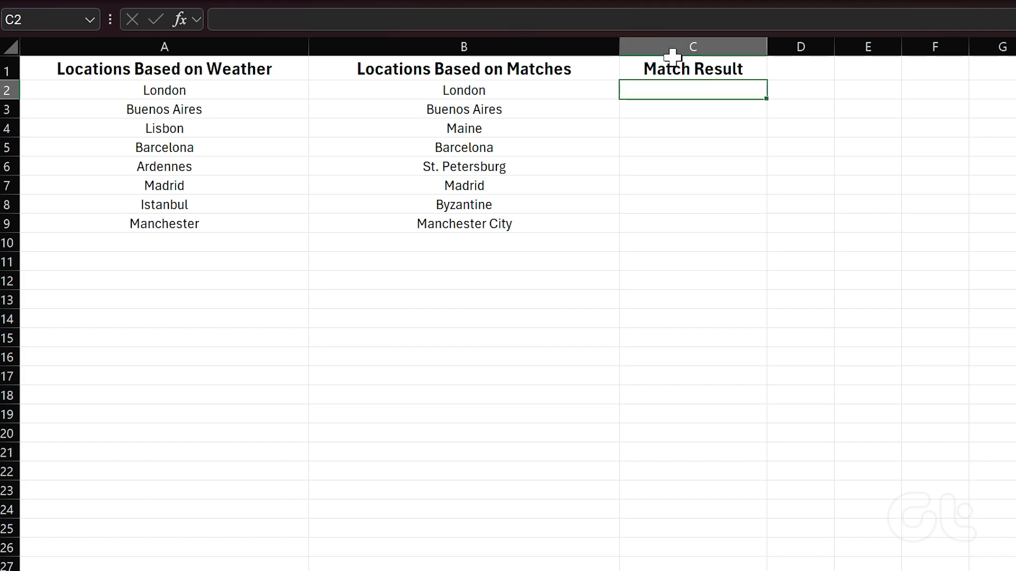
pyautogui.click(692, 68)
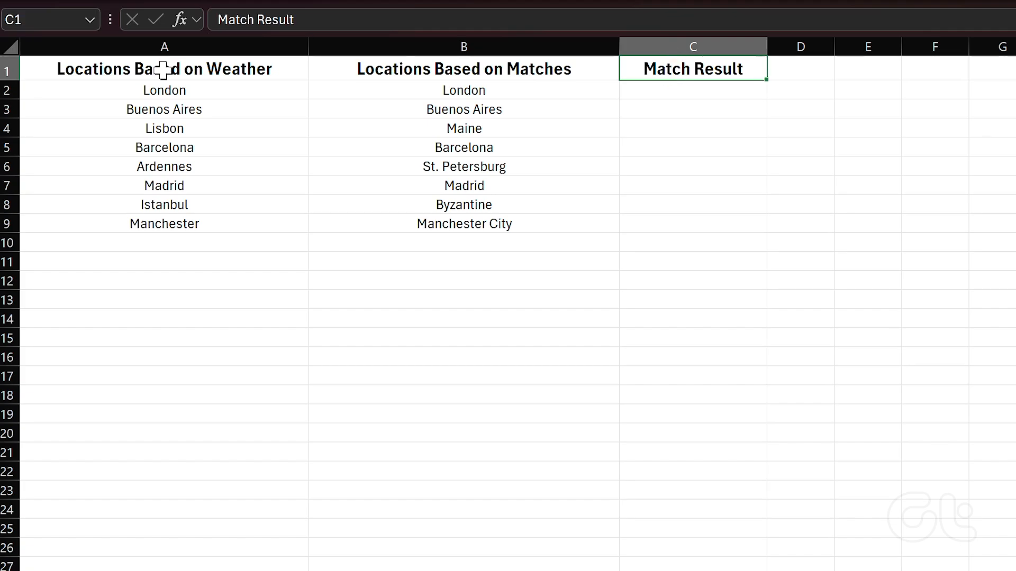
pyautogui.click(464, 69)
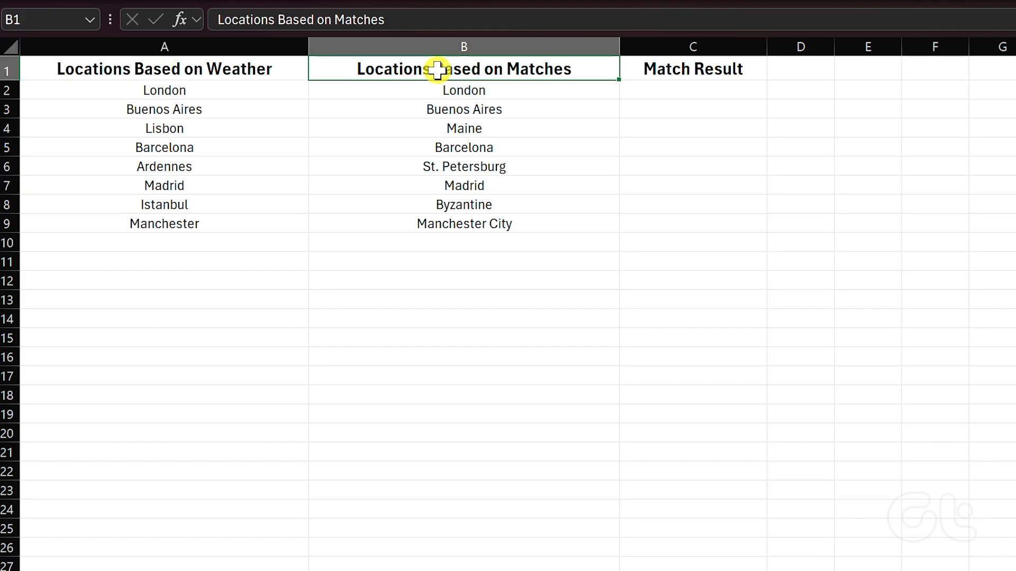
pyautogui.click(692, 90)
pyautogui.write('=A2=B2')
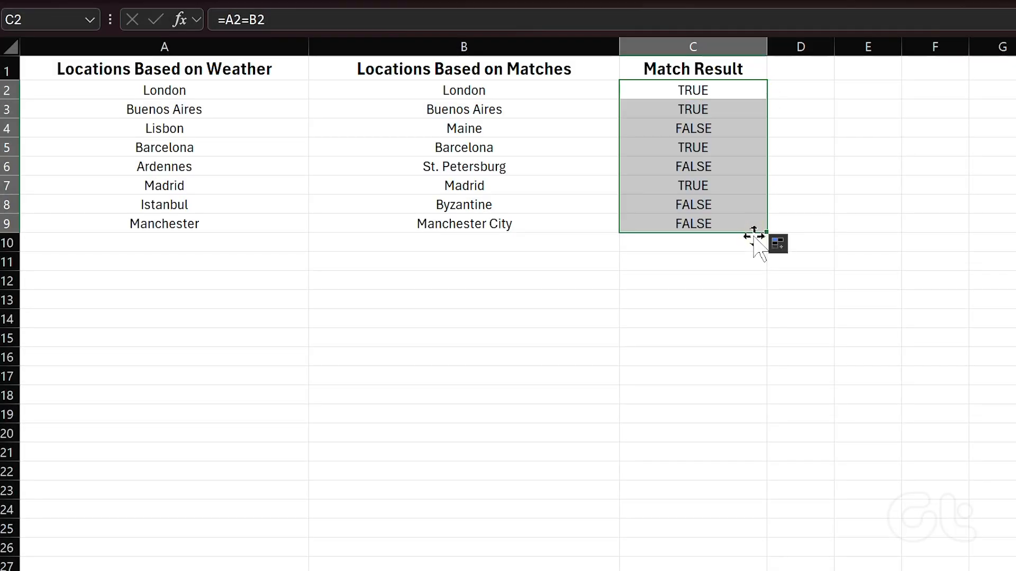
# Step: Deselect the filled Match Result cells C2:C9 by clicking an empty cell
pyautogui.click(800, 298)
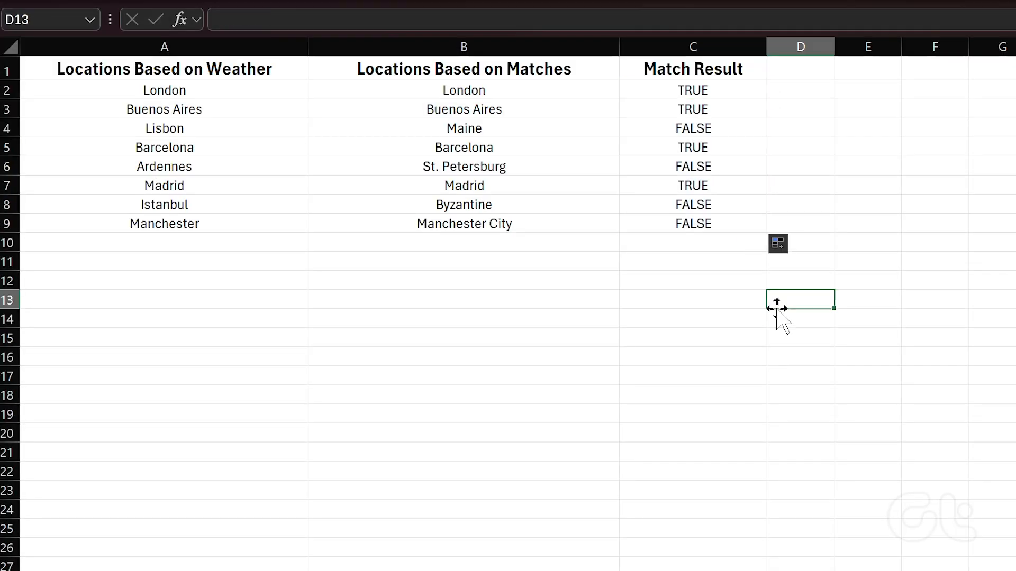